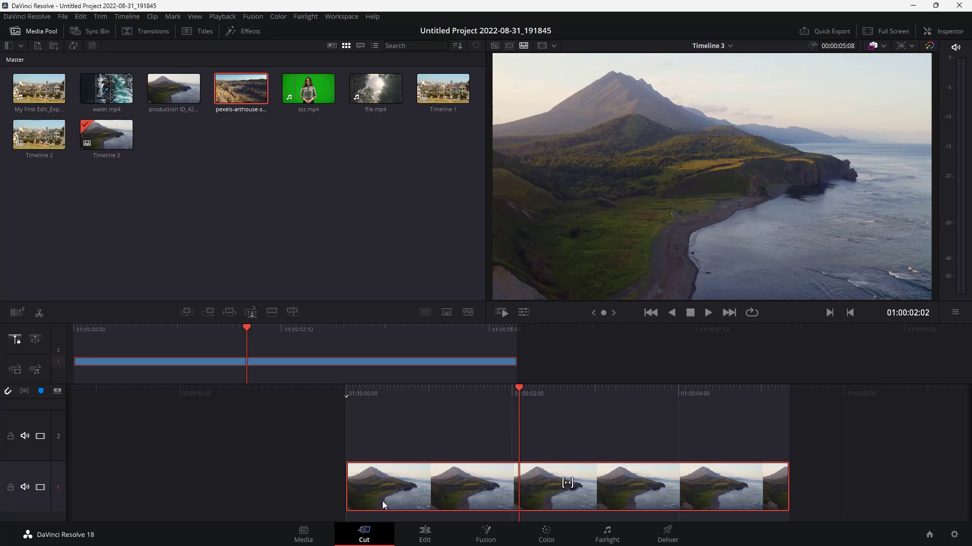
mouse_move(378, 494)
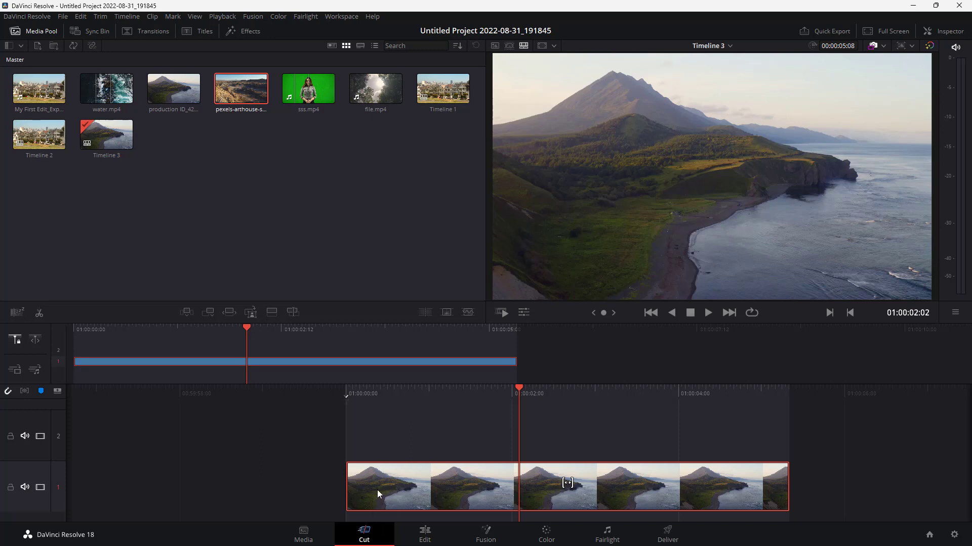
Step: Show the Effects library on the Cut page toolbar
click(250, 31)
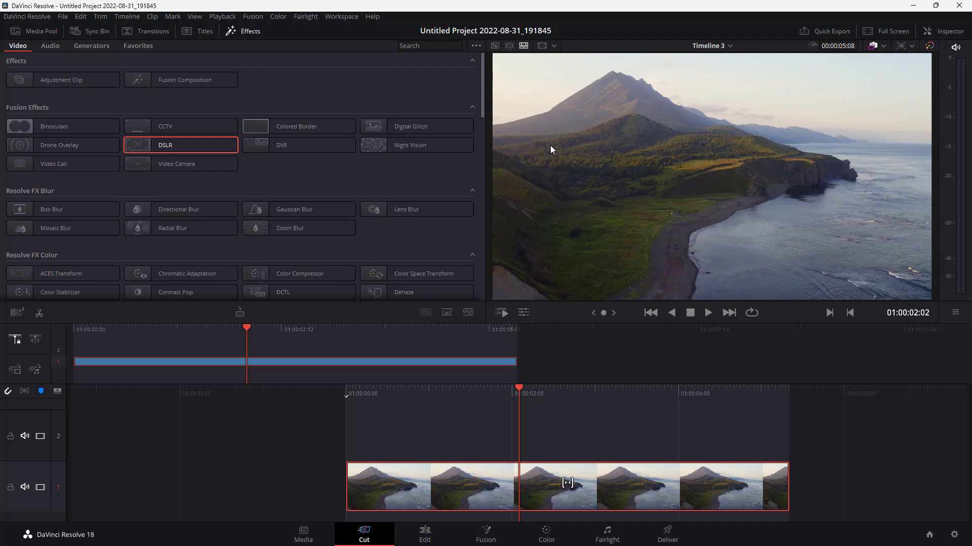
mouse_move(410, 145)
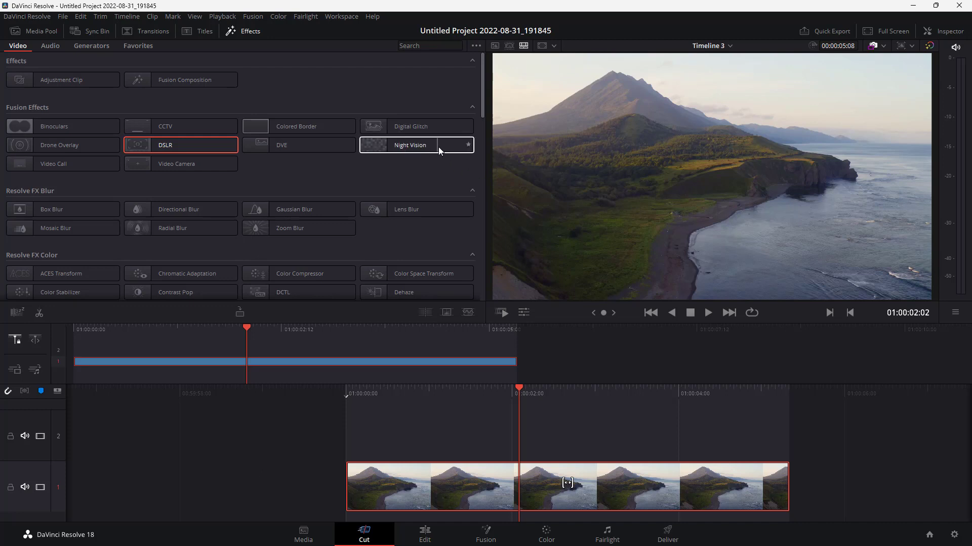
Step: Apply the Digital Glitch Fusion effect to the coastline clip on the timeline
double_click(409, 145)
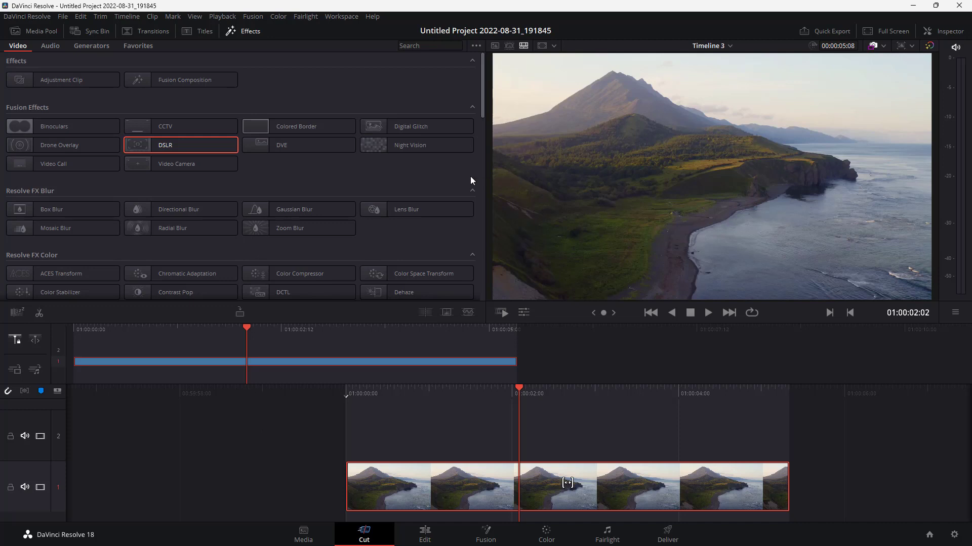
mouse_move(449, 159)
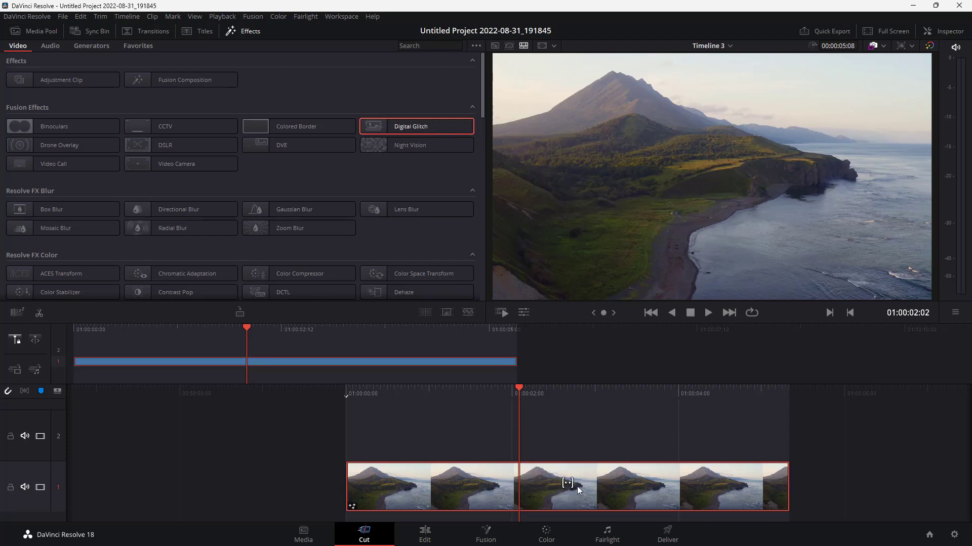
Step: Play the clip and stop on a frame where glitch blocks break up the coastline
click(708, 313)
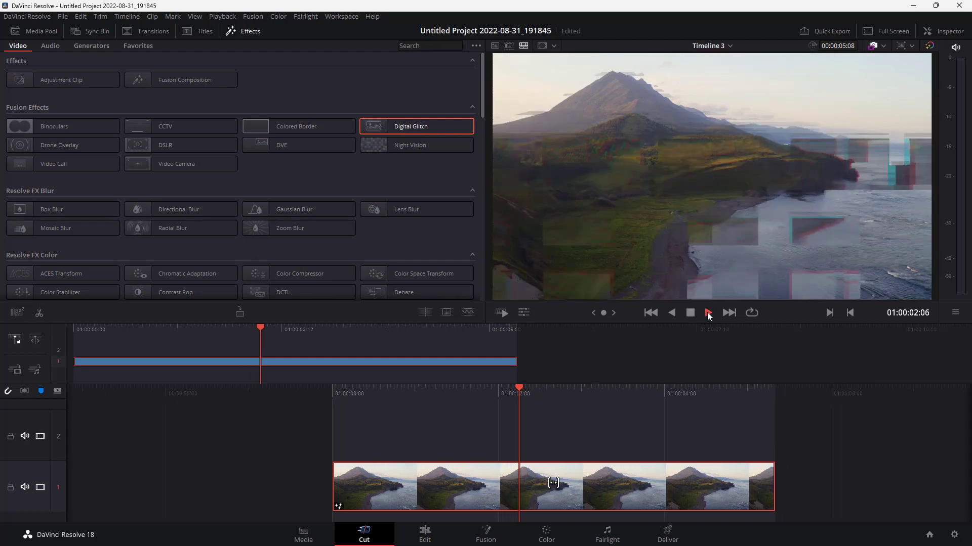
click(708, 312)
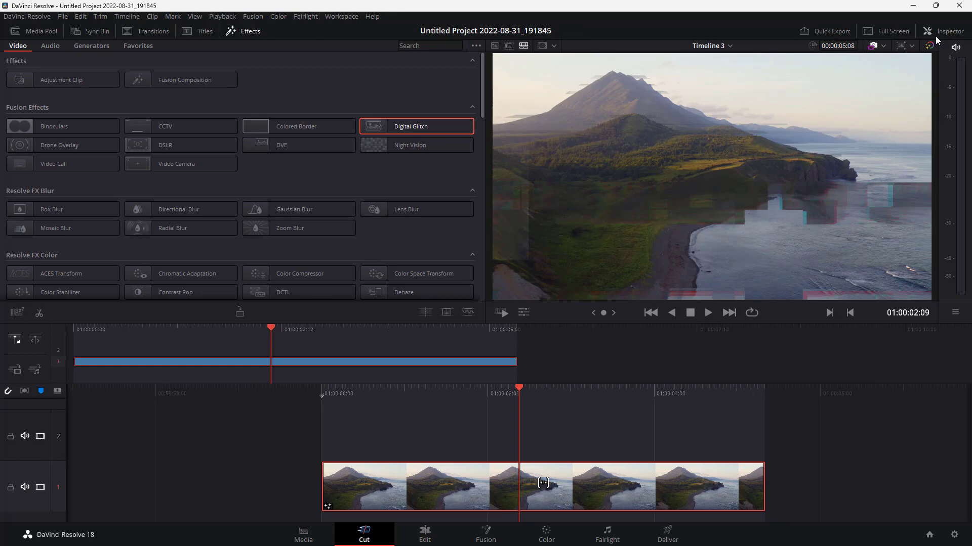
Step: In the Inspector, raise Glitch Width and Height and pull Chroma Scale negative
click(944, 31)
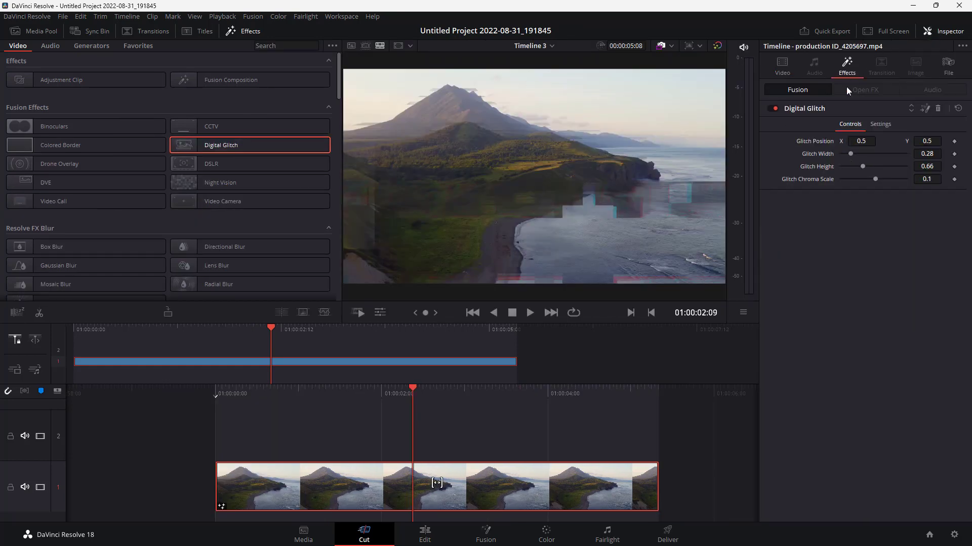
drag(850, 154, 863, 154)
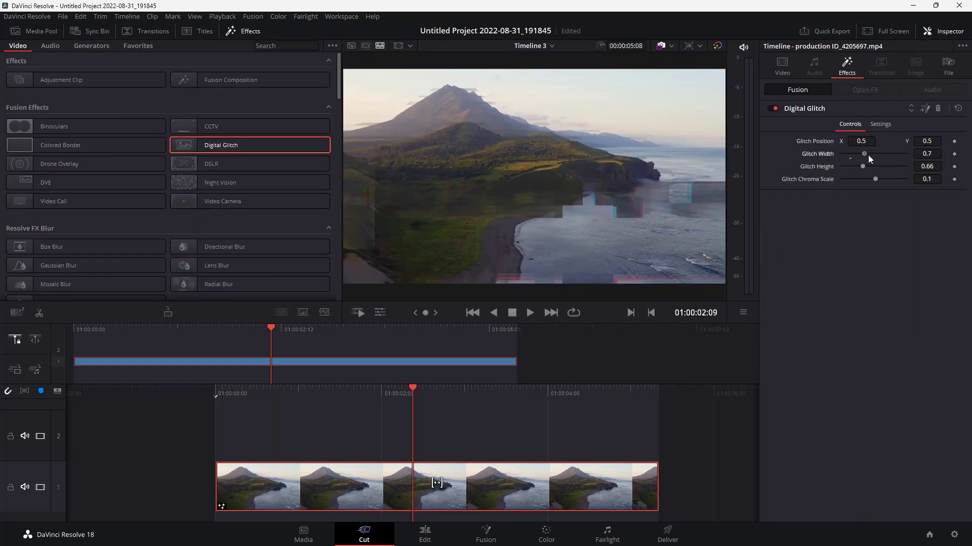
drag(864, 154, 872, 154)
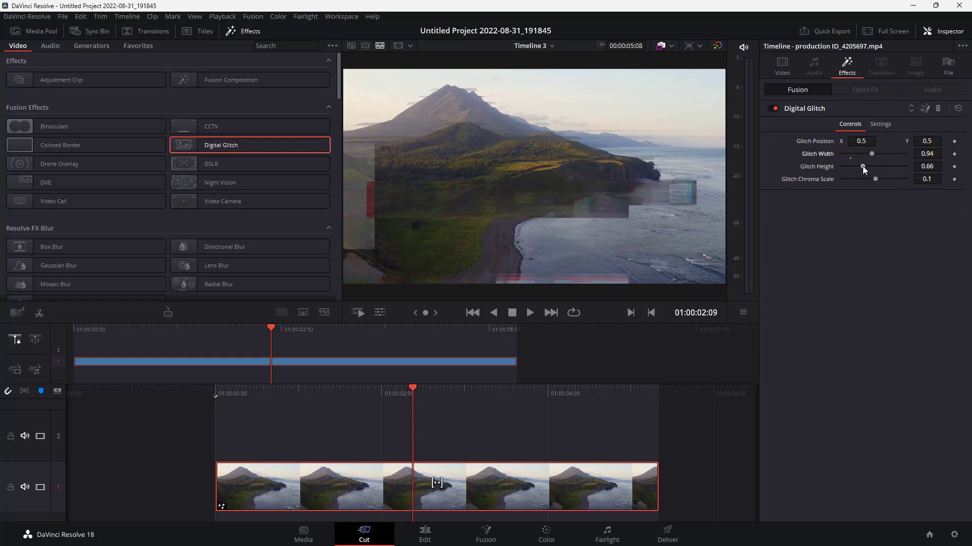
drag(852, 179, 878, 179)
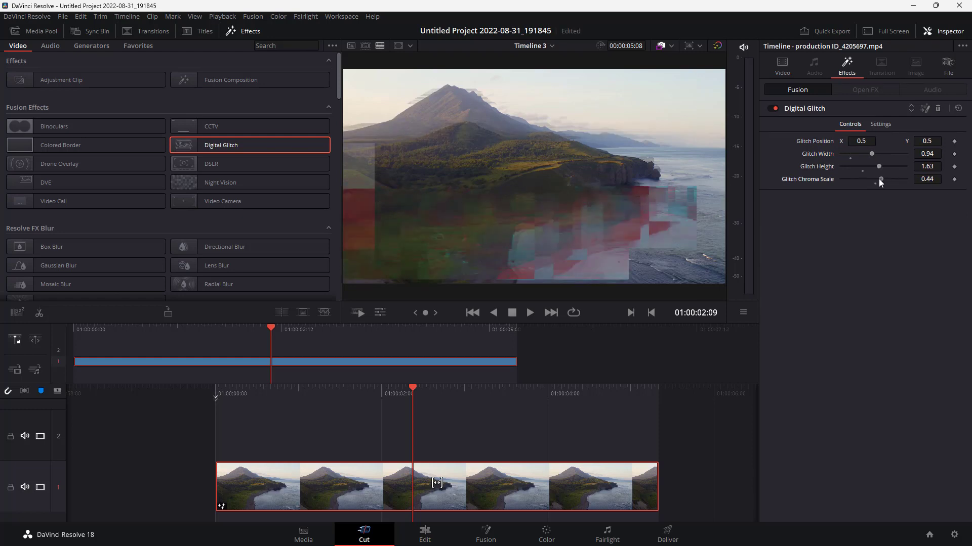
drag(879, 182, 855, 183)
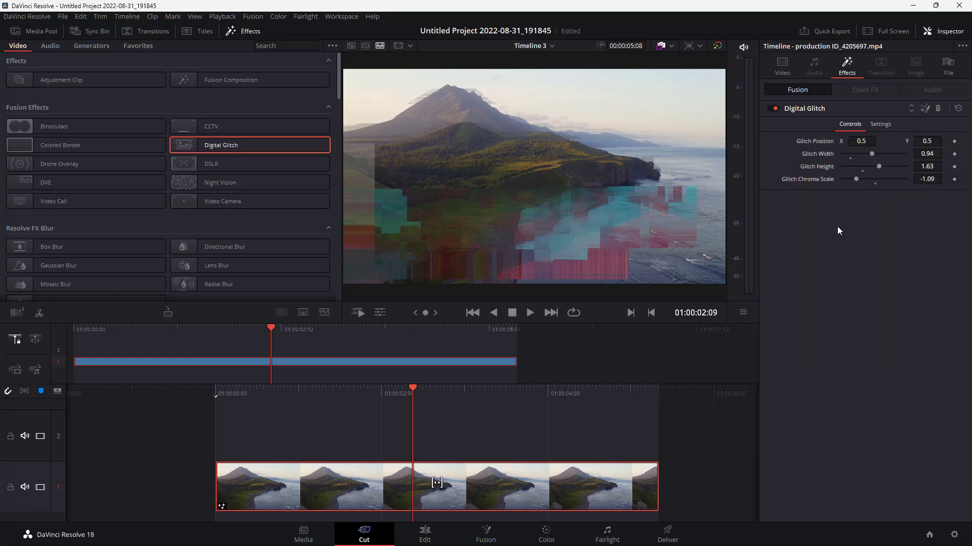
Step: Toggle Digital Glitch off and back on to compare the retuned blocks
click(772, 108)
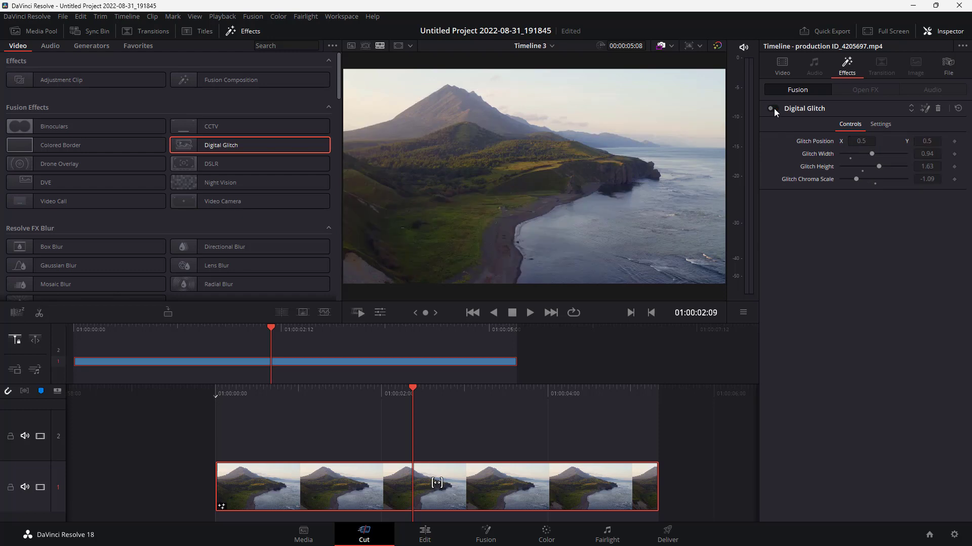
click(770, 109)
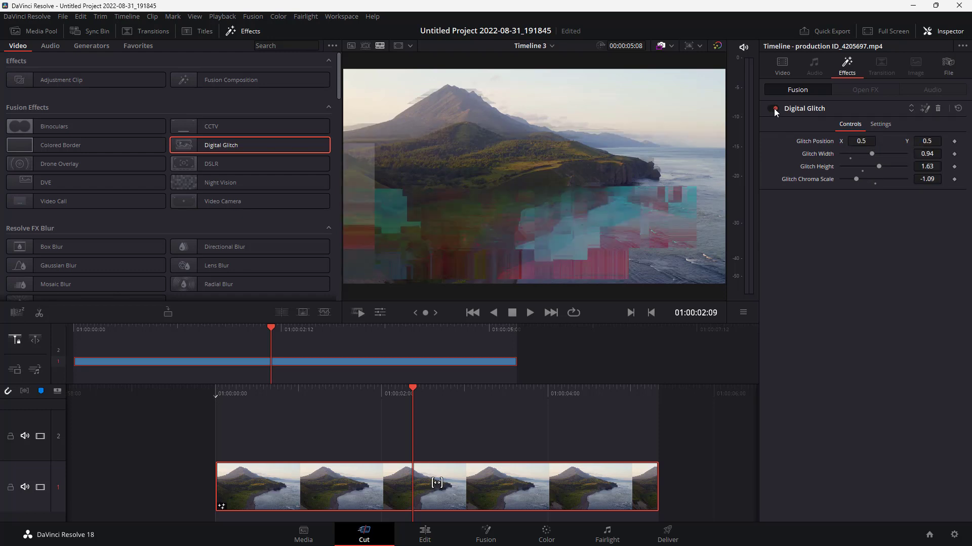
click(773, 109)
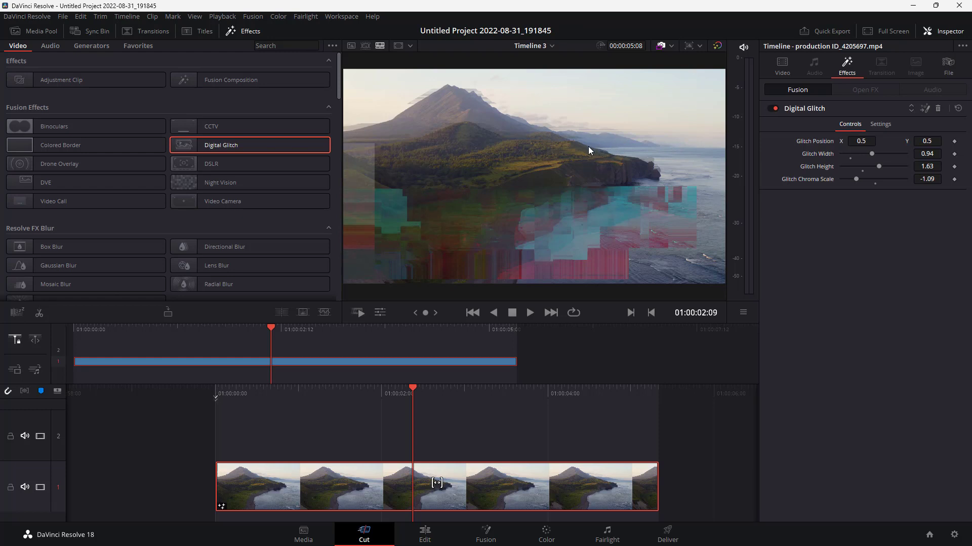
mouse_move(382, 164)
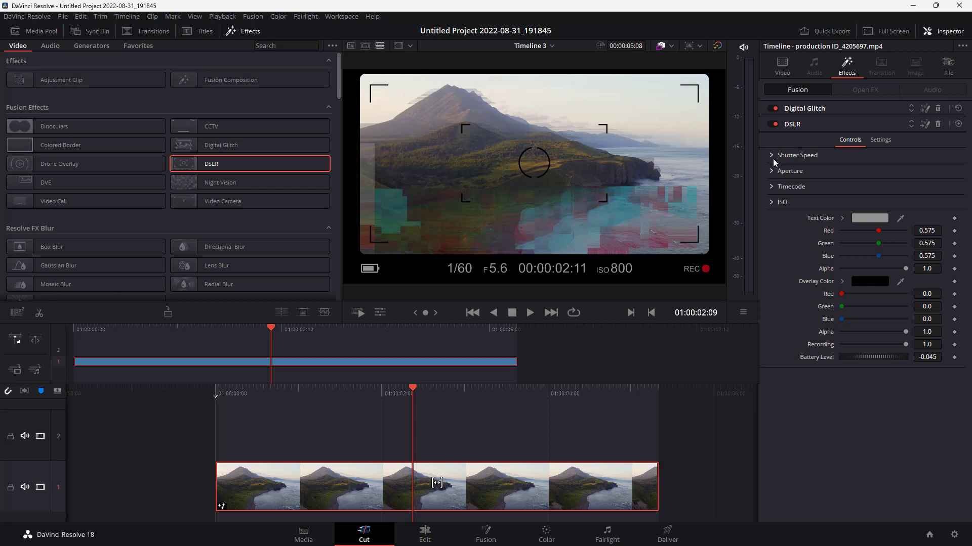
Step: Set the DSLR overlay's Shutter Speed text to 1/30
click(797, 155)
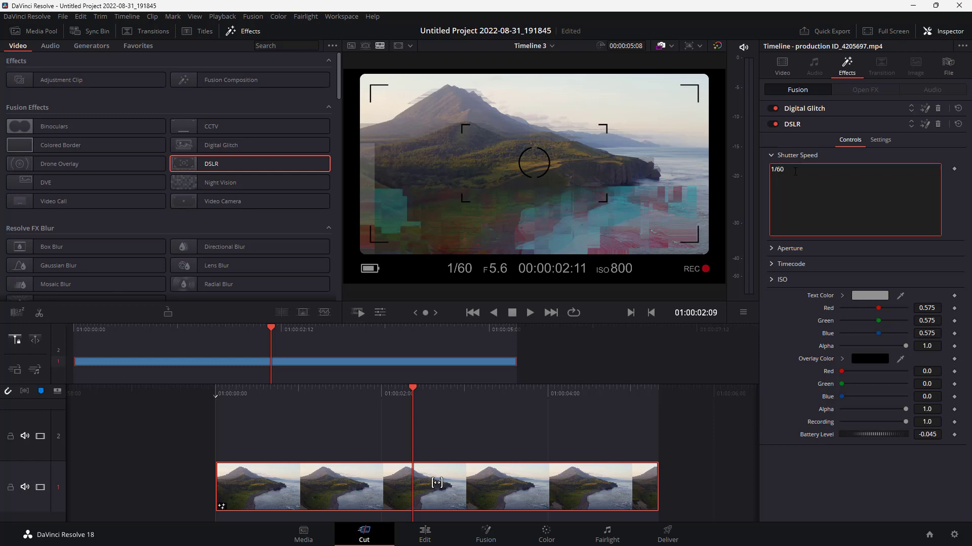
text(1/30)
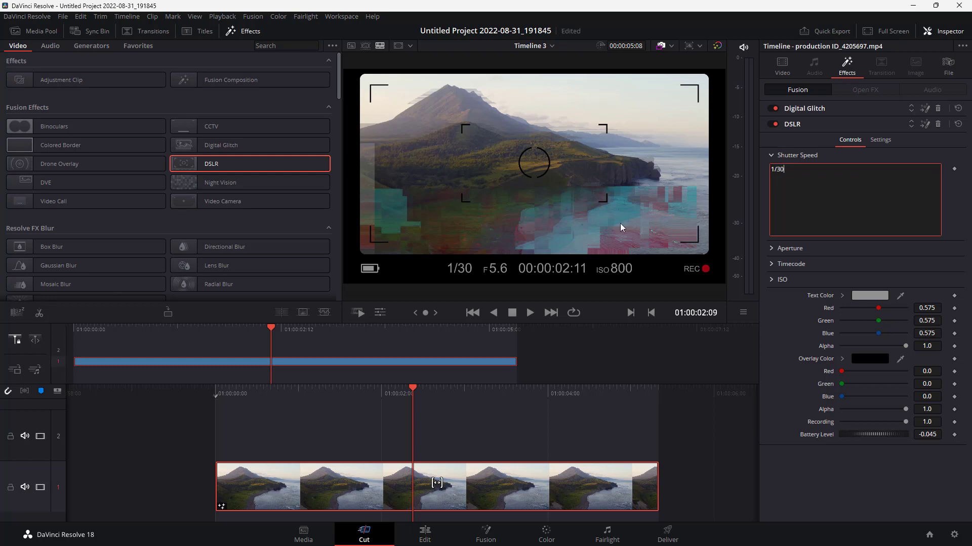
mouse_move(482, 269)
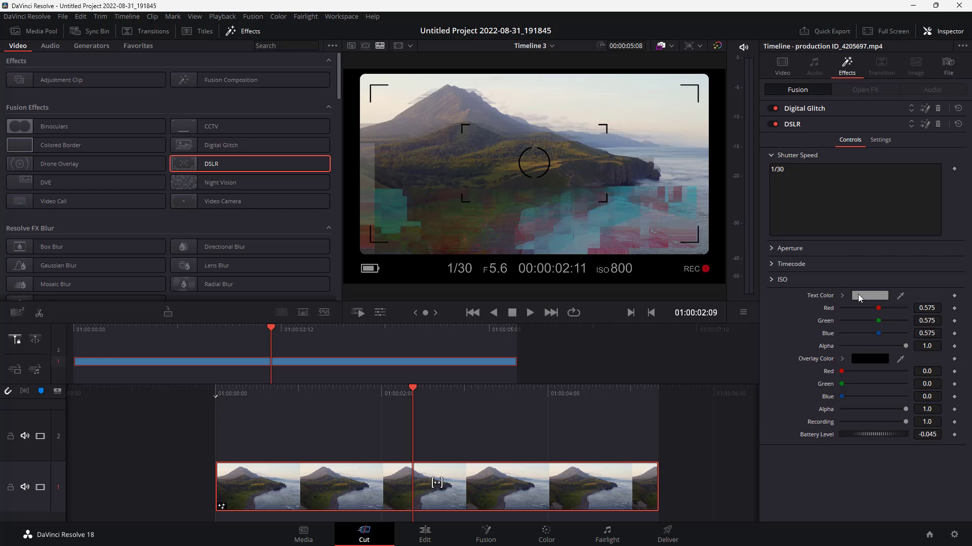
Step: Set the DSLR Text Color to yellow, nudging Green down and back to full
click(870, 295)
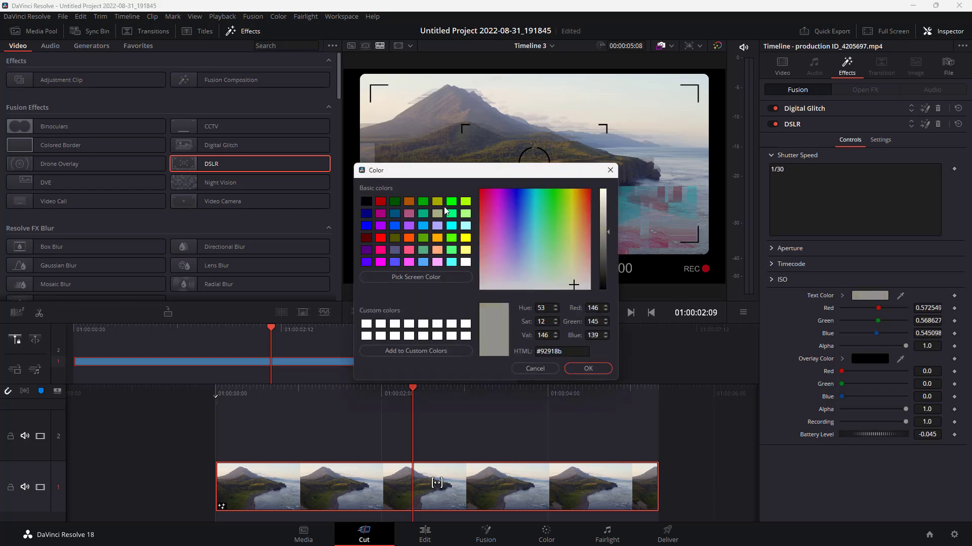
click(587, 368)
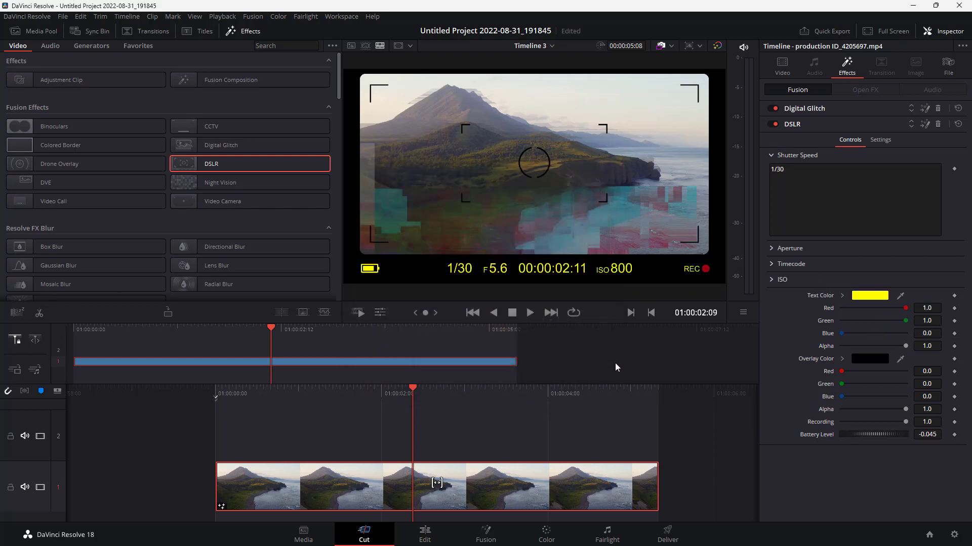
drag(905, 320, 902, 320)
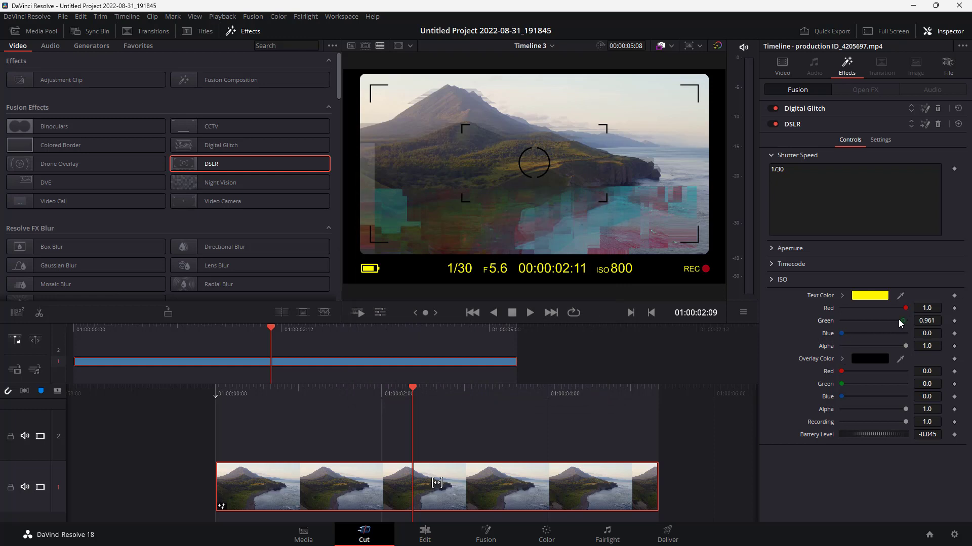
drag(901, 321, 907, 321)
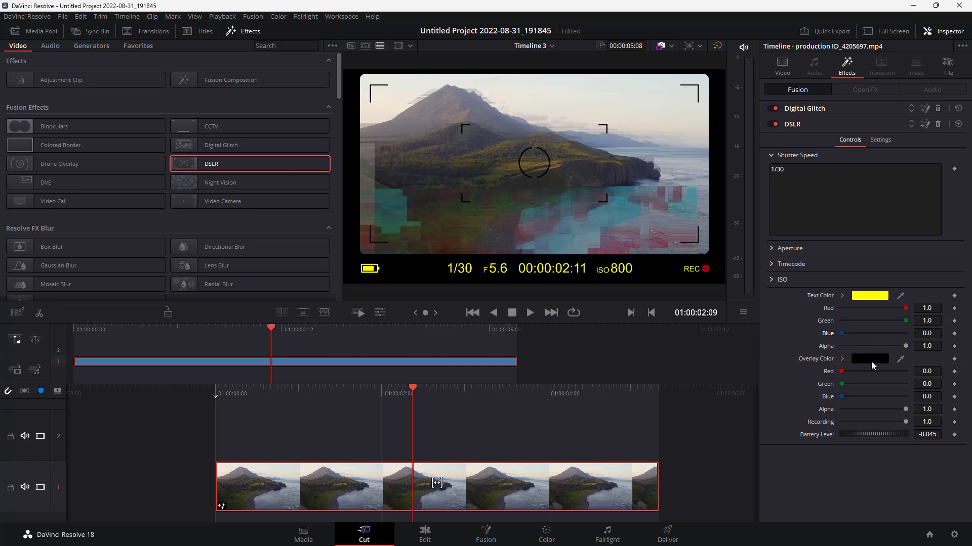
Step: Set the DSLR Overlay Color to a darkened red and confirm it
click(870, 358)
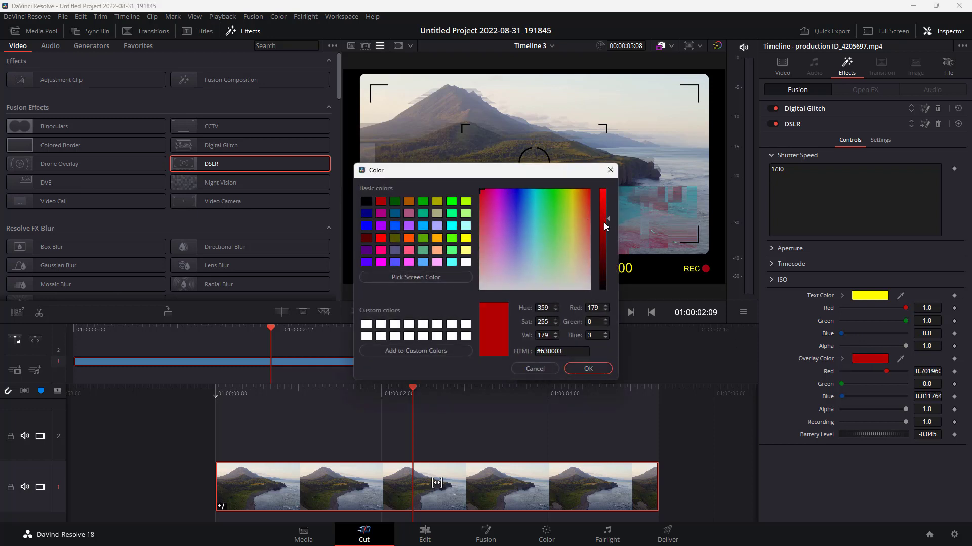
drag(606, 219, 606, 248)
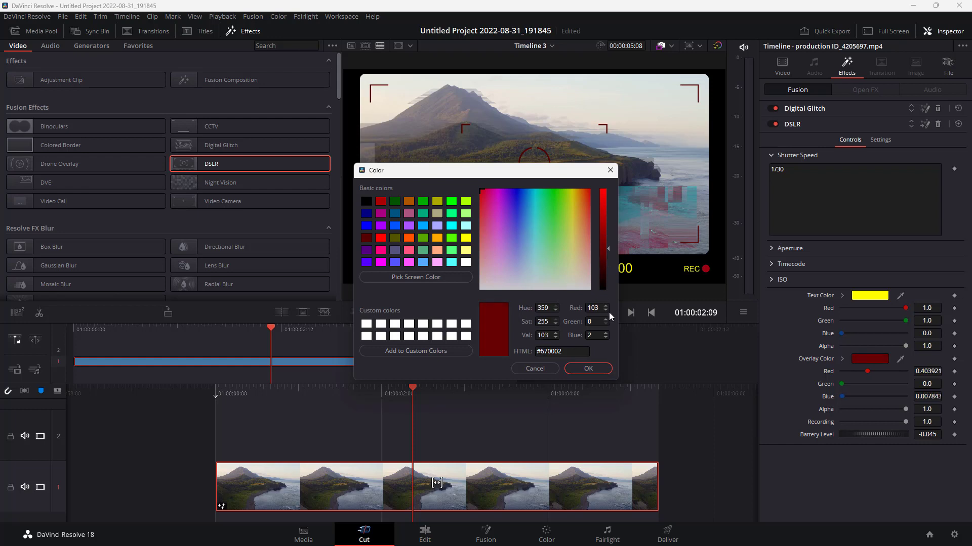
click(586, 369)
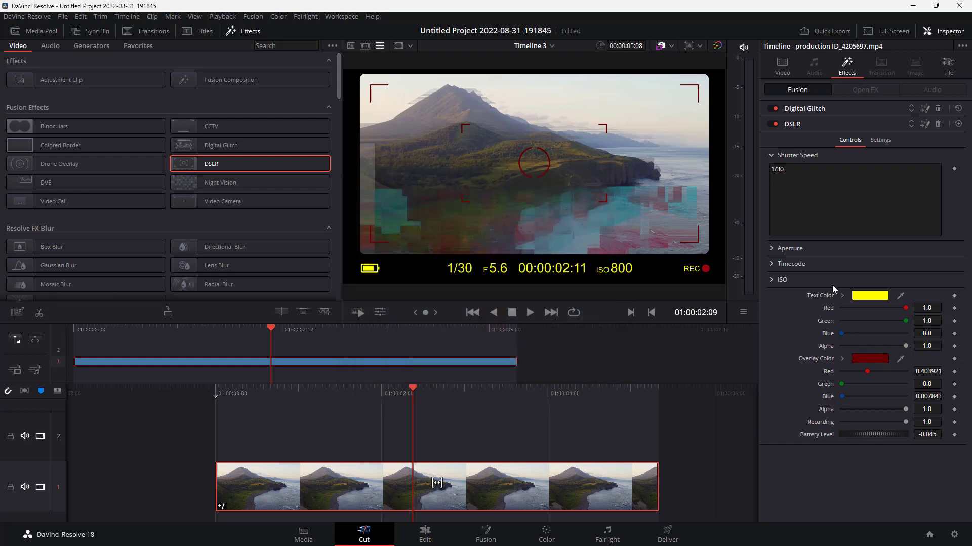
mouse_move(793, 264)
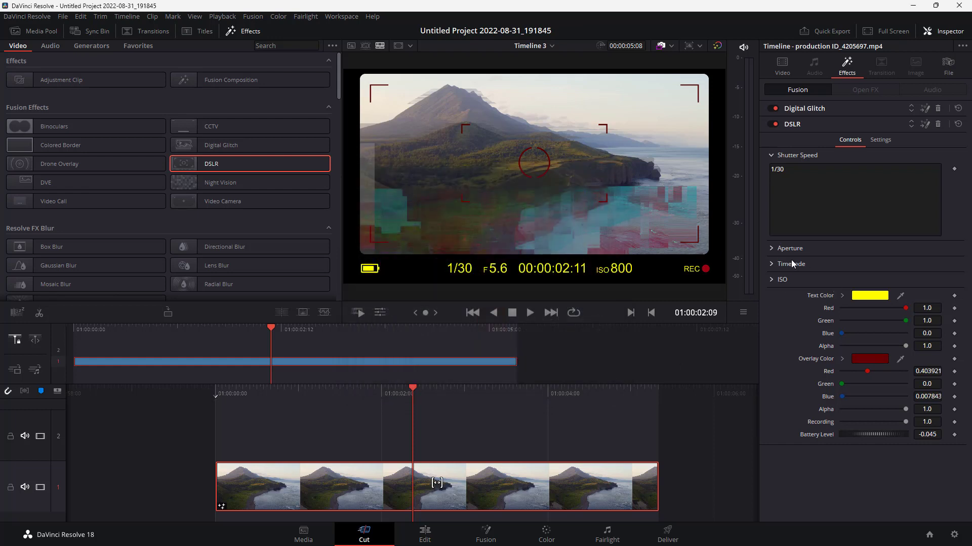
Step: Compare the DSLR overlay off and on, then delete Digital Glitch from the clip
click(772, 124)
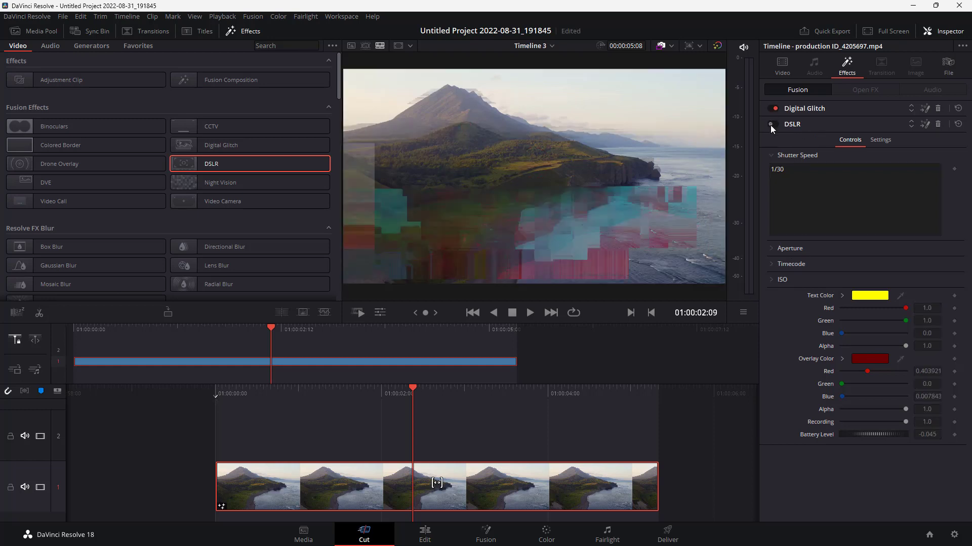
click(772, 124)
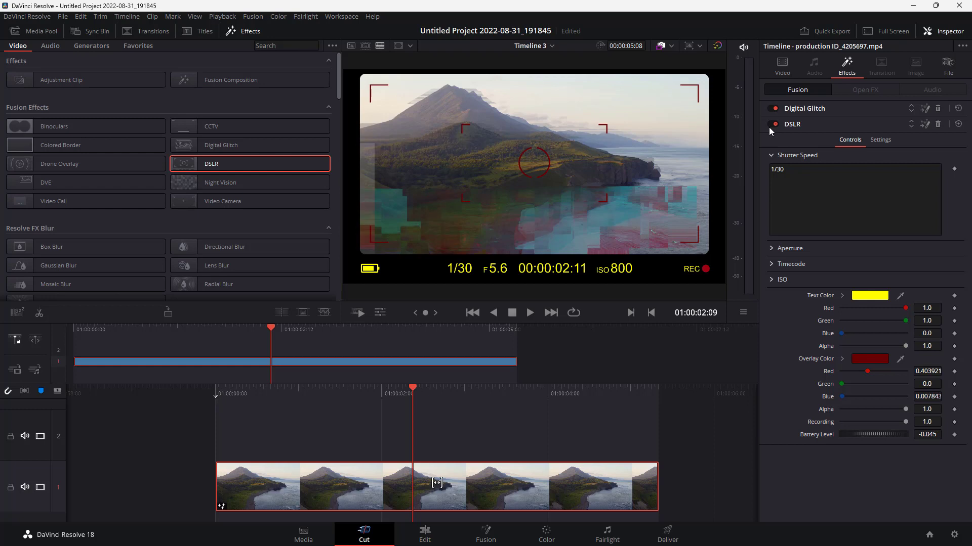
mouse_move(936, 122)
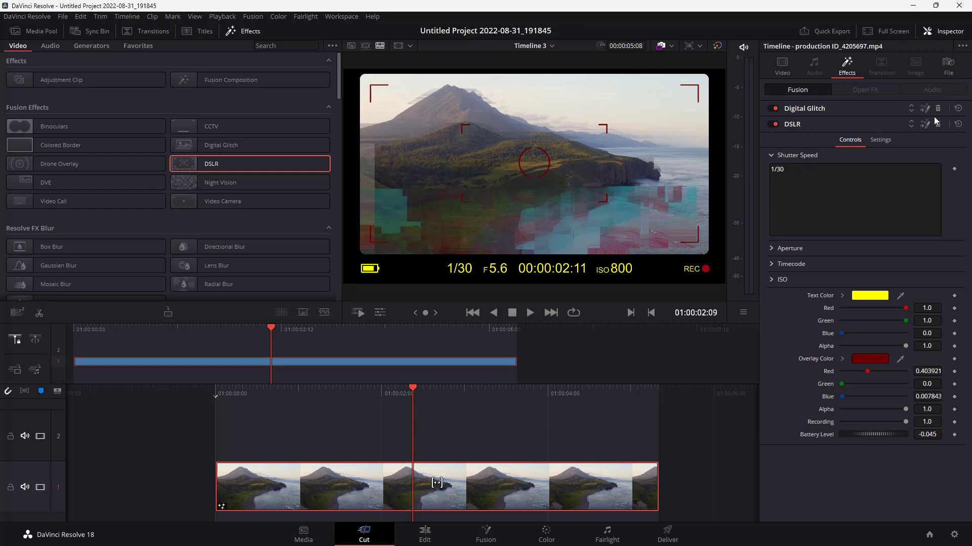
click(937, 108)
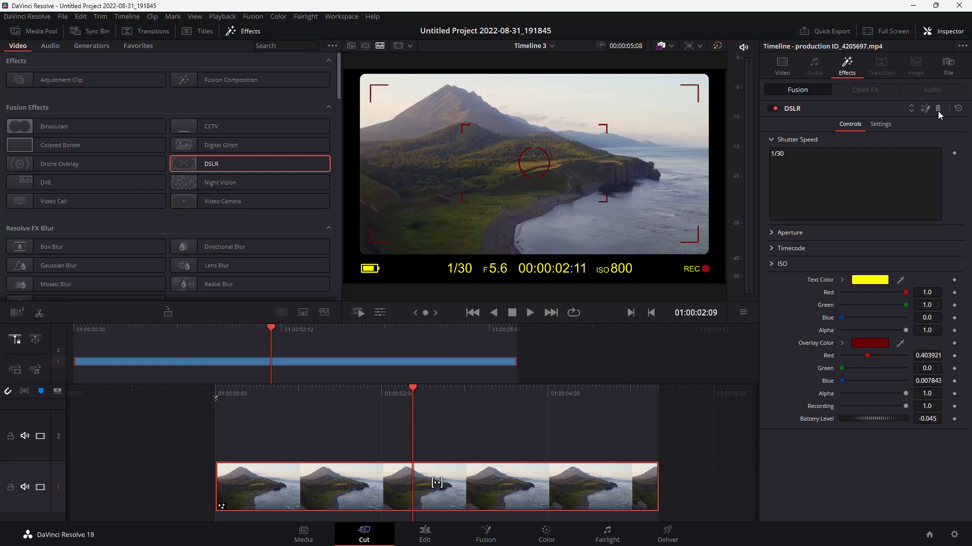